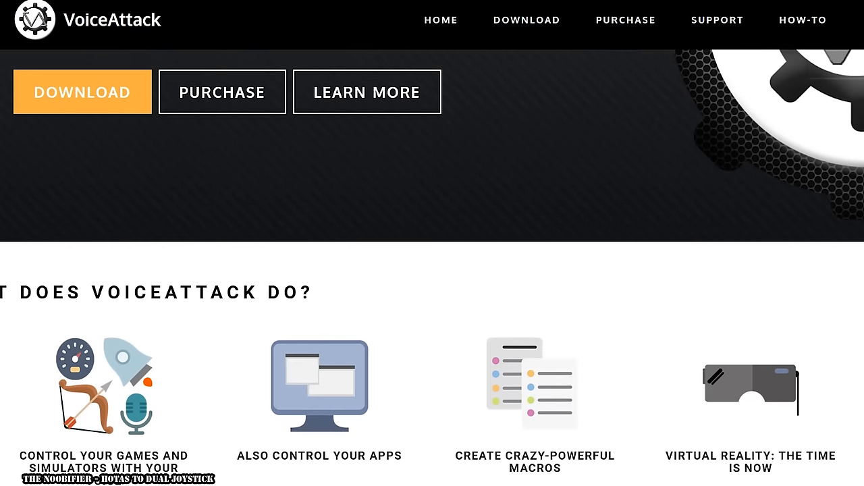
scroll("down", 3)
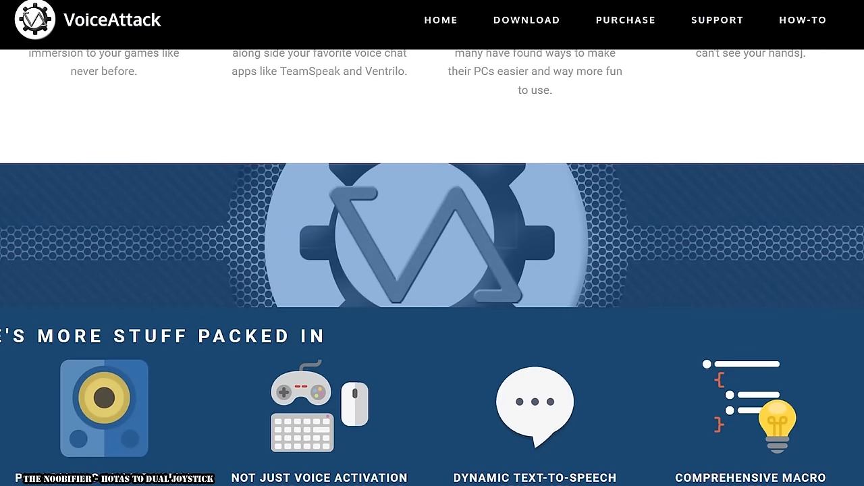
scroll("down", 3)
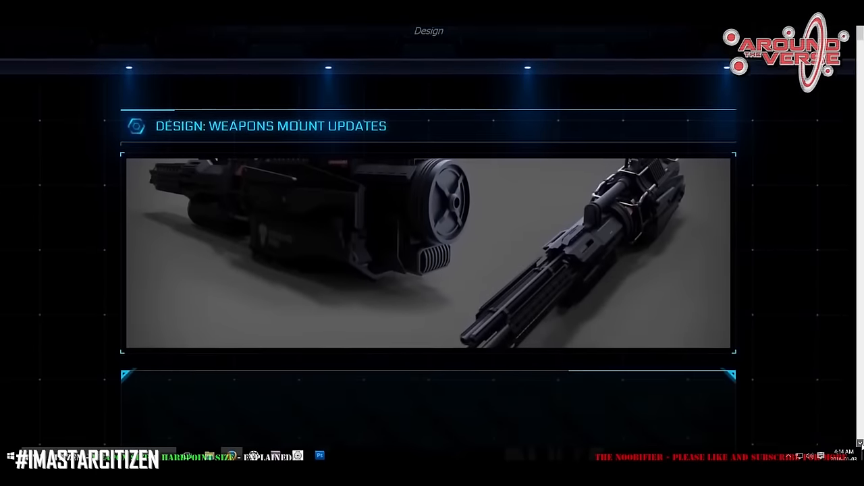
scroll("down", 3)
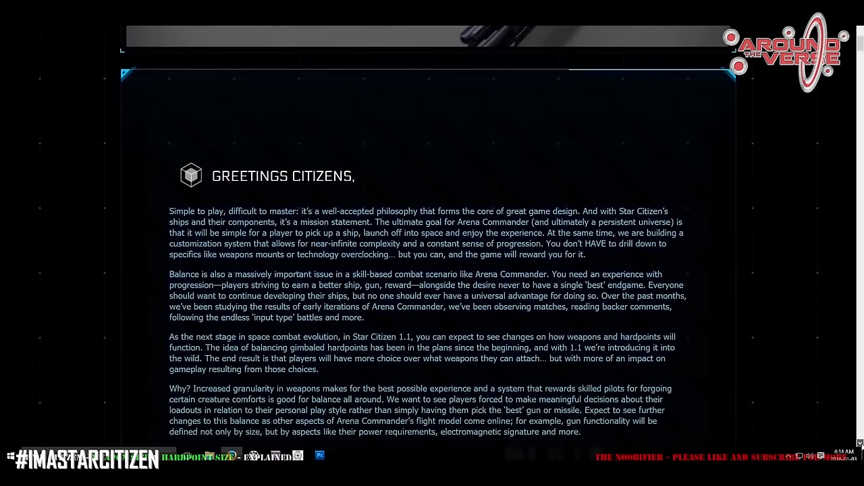
scroll("down", 3)
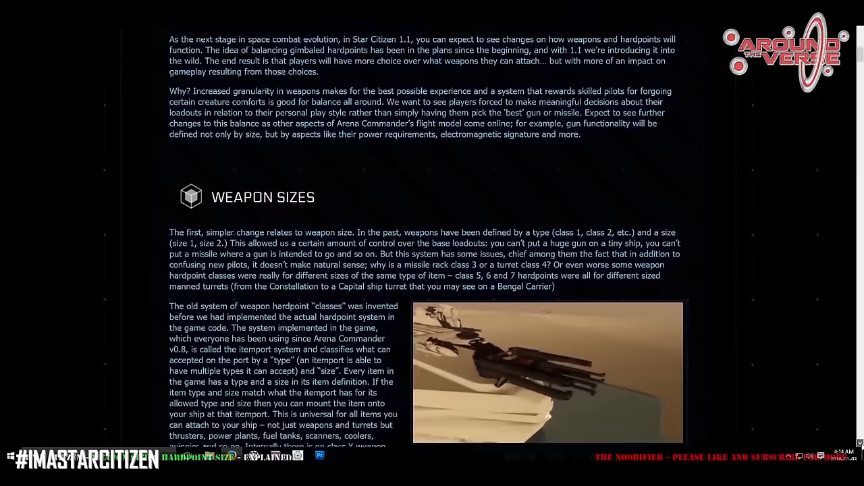
scroll("down", 3)
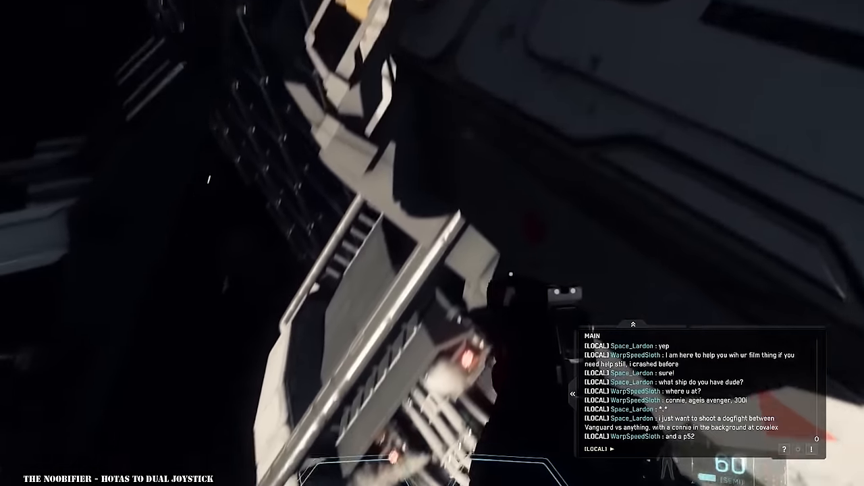
mouse_move(432, 243)
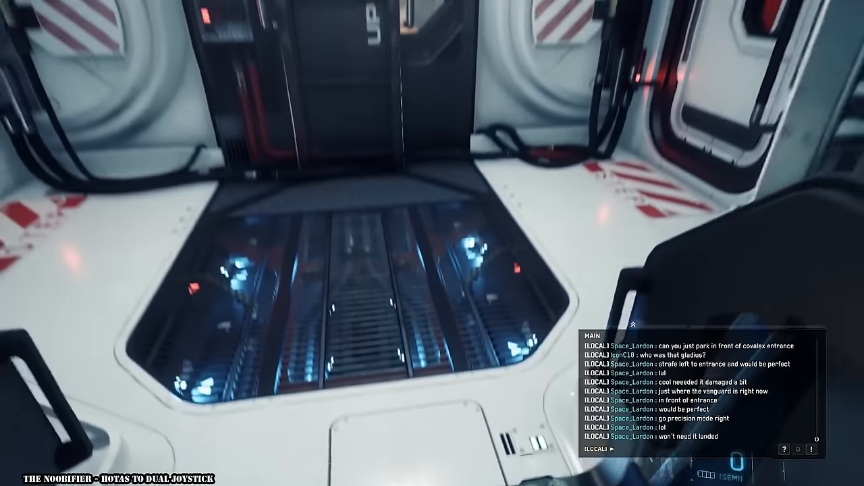